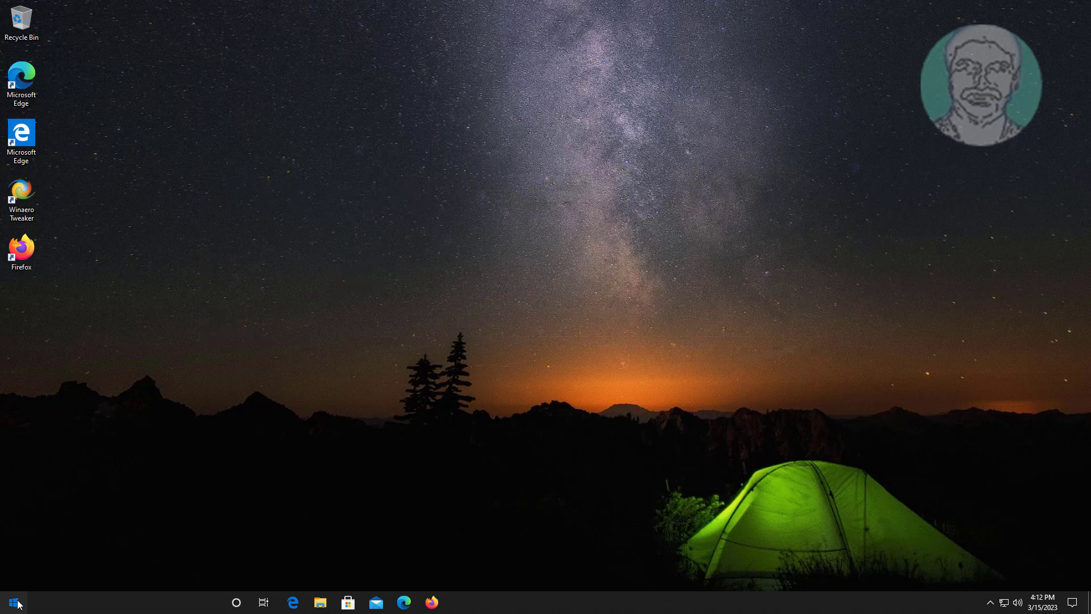
Step: Launch Windows Settings from the Start menu to reach its home page
{"action": "left_click", "coordinate": [9, 603]}
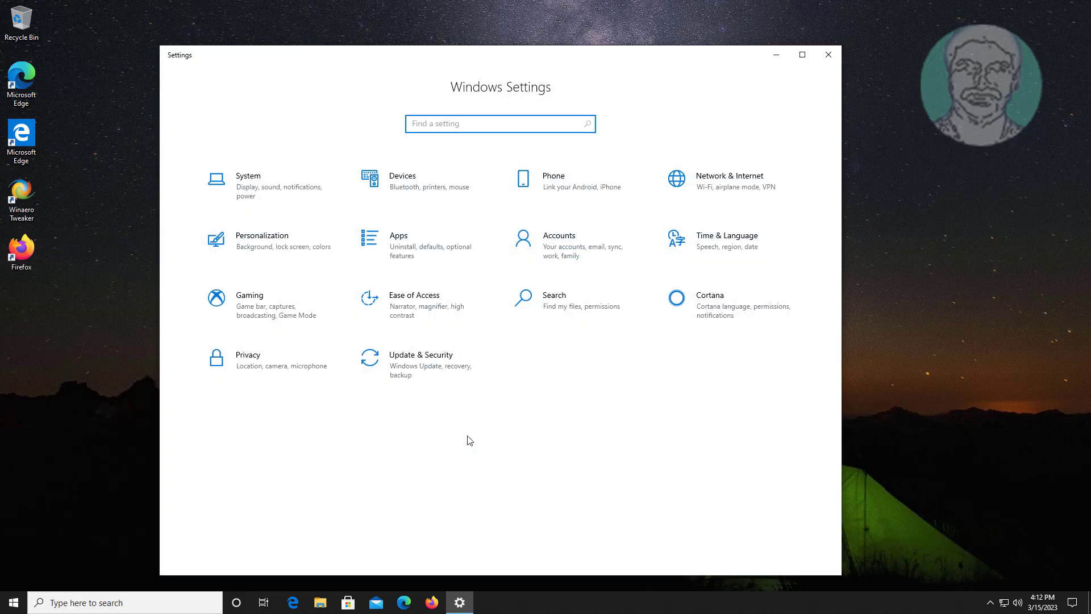
{"action": "mouse_move", "coordinate": [285, 248]}
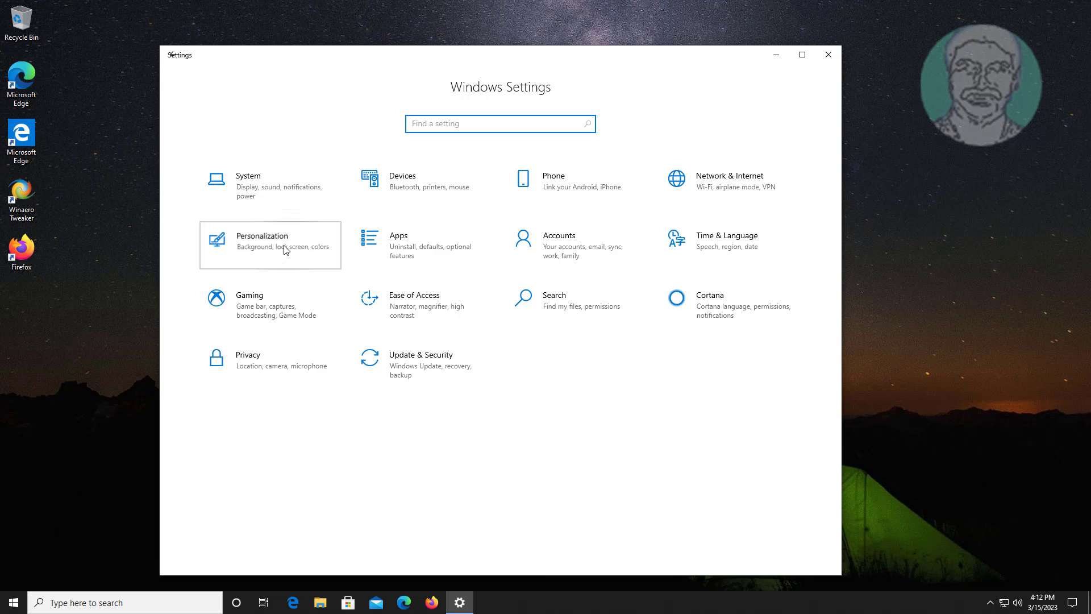
Step: Under Personalization > Start, enable recently opened items in Jump Lists and Quick Access, then close Settings
{"action": "left_click", "coordinate": [270, 245]}
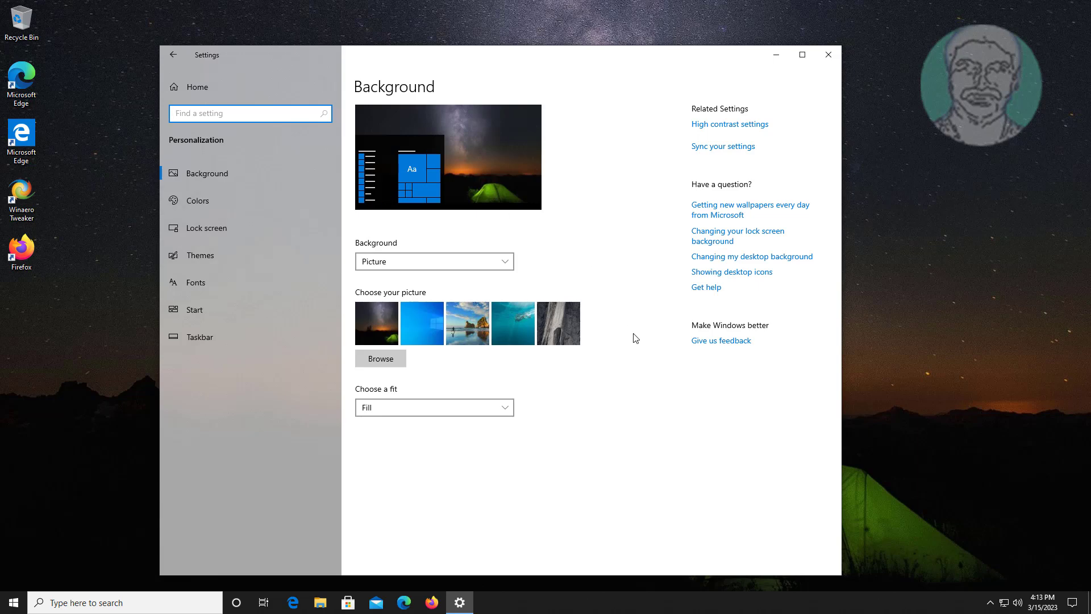
{"action": "left_click", "coordinate": [194, 310]}
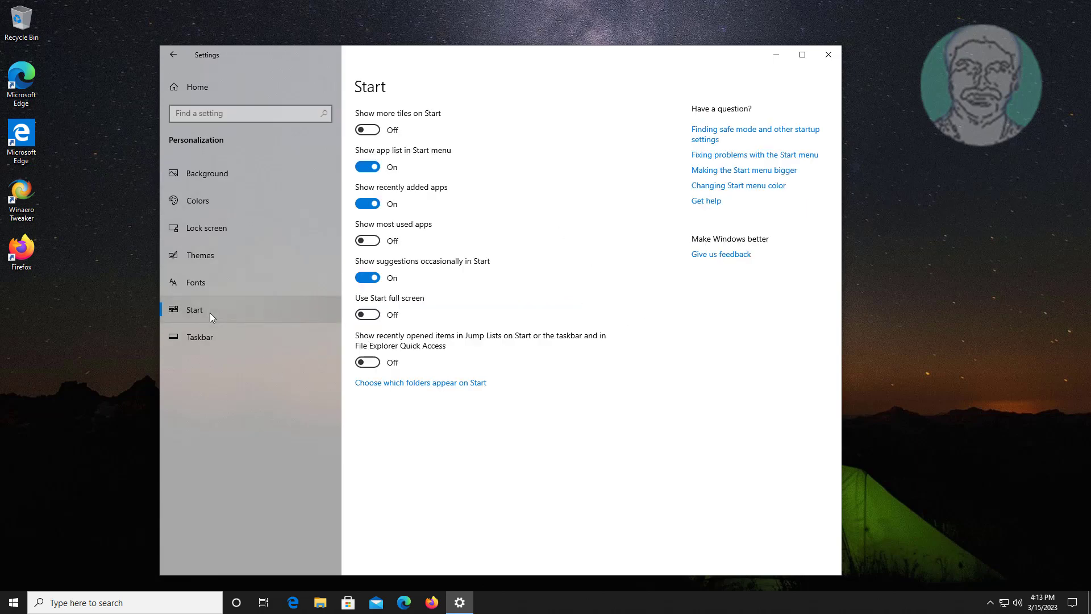
{"action": "mouse_move", "coordinate": [225, 312]}
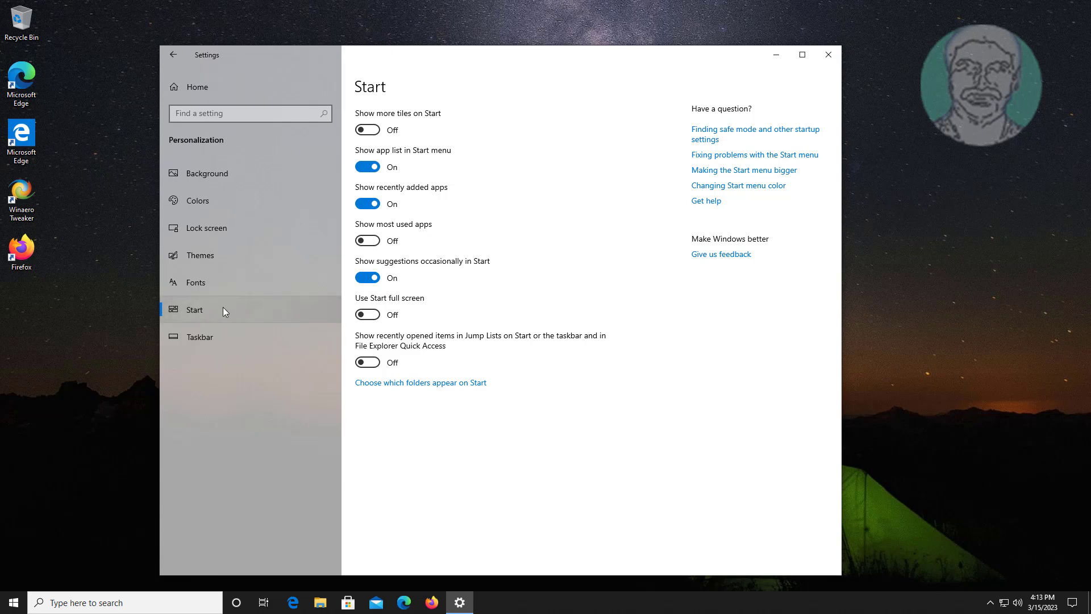
{"action": "left_click", "coordinate": [366, 362]}
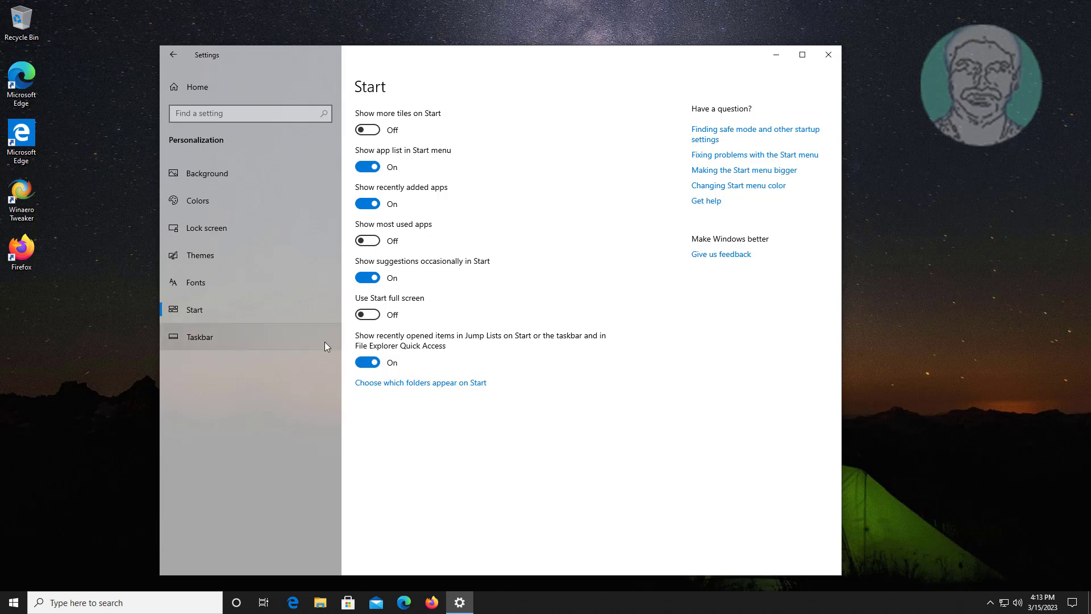
{"action": "left_click", "coordinate": [828, 54]}
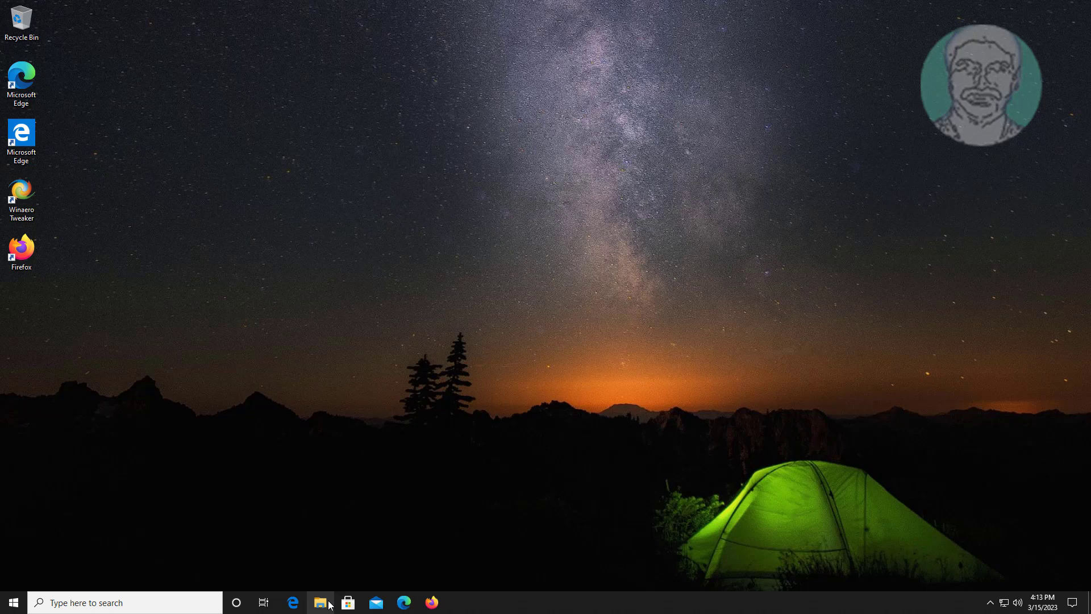
Step: From Quick access Options, enable recently used files and frequently used folders and confirm with OK
{"action": "left_click", "coordinate": [320, 602]}
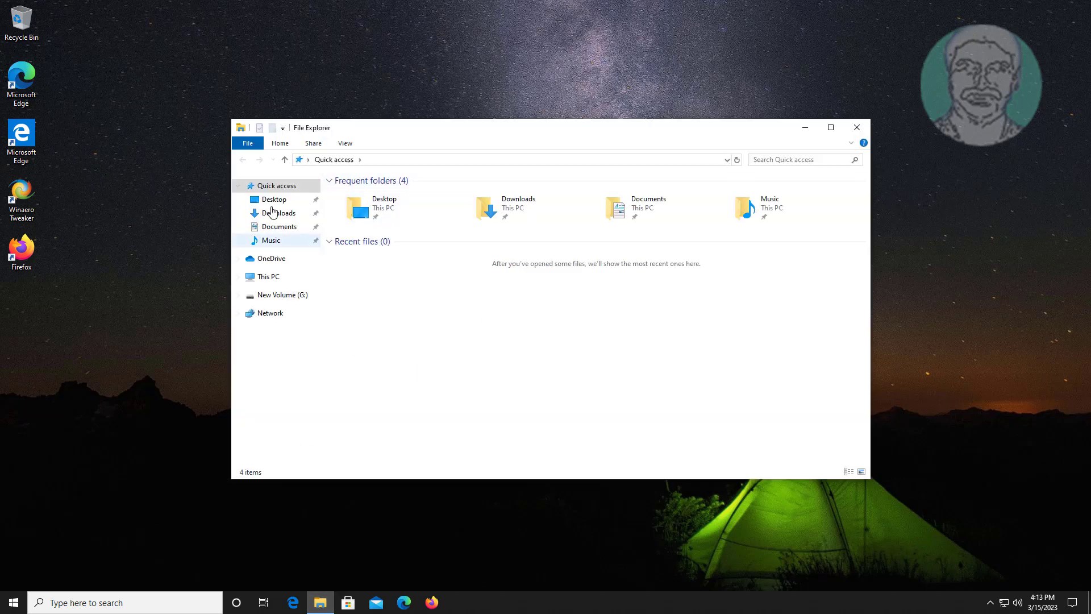
{"action": "right_click", "coordinate": [275, 186]}
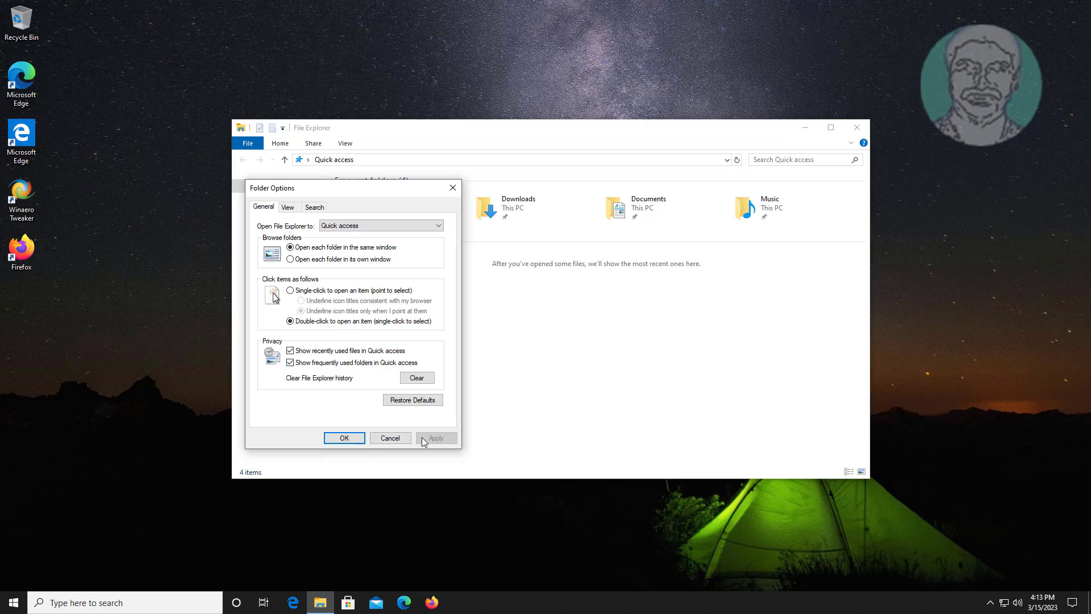
{"action": "left_click", "coordinate": [344, 438]}
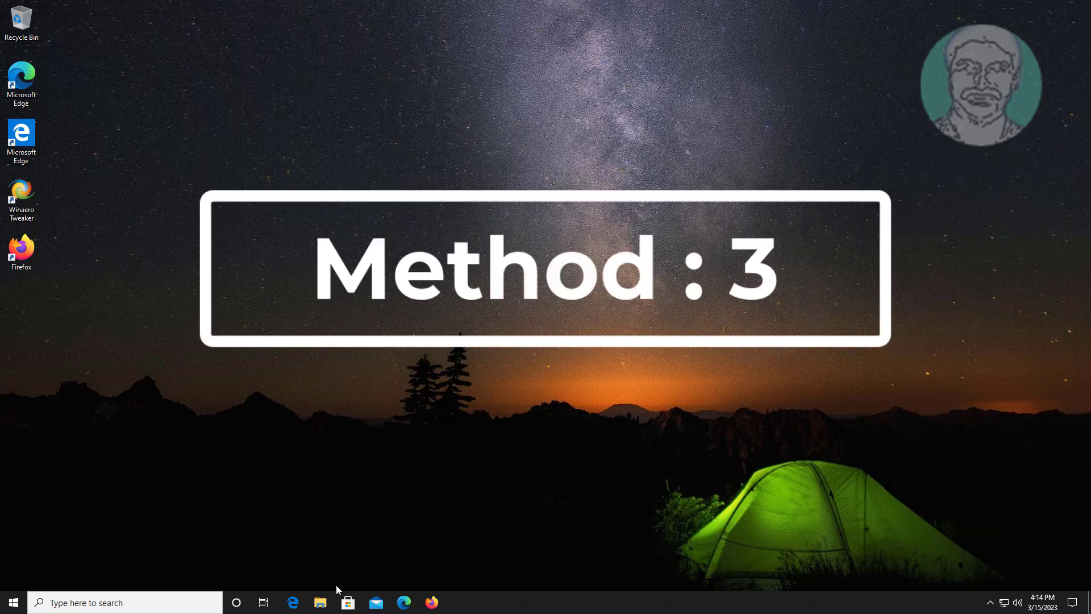
Step: Reopen Quick access Folder Options and apply Restore Defaults on the General tab
{"action": "left_click", "coordinate": [320, 603]}
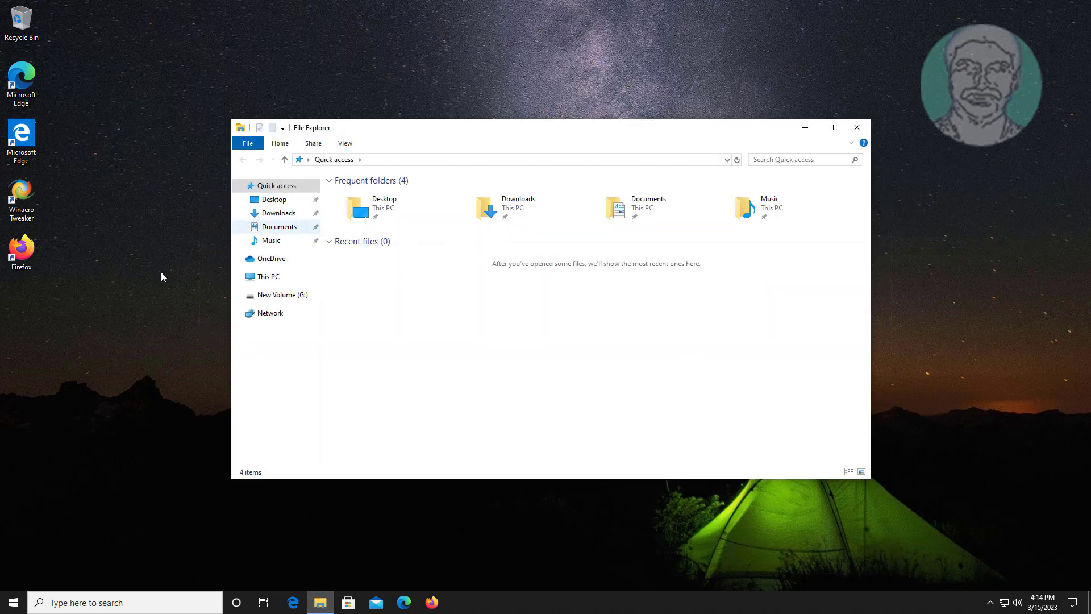
{"action": "right_click", "coordinate": [274, 186]}
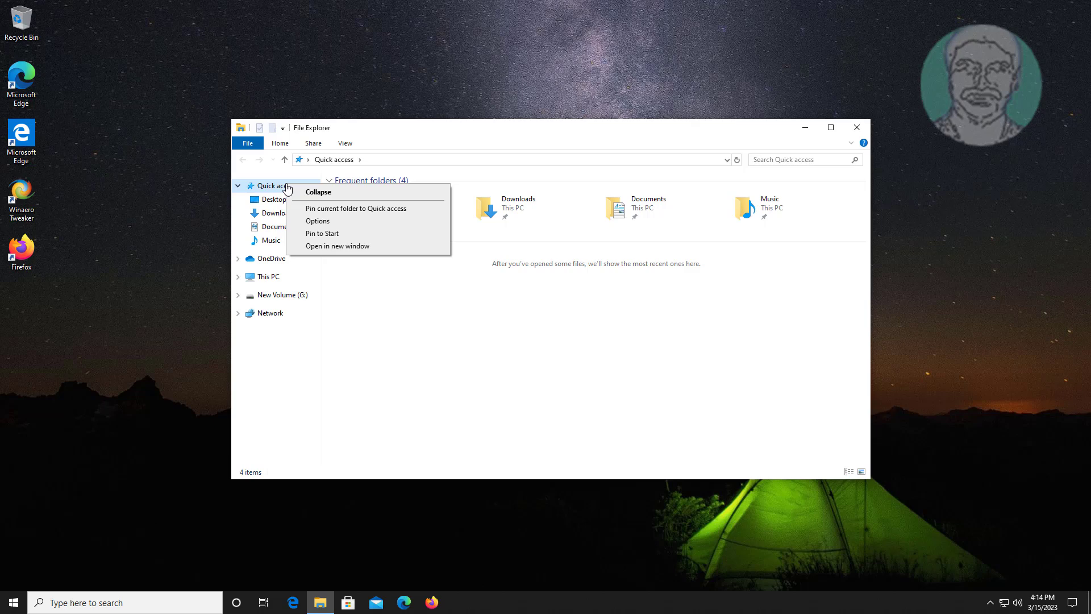
{"action": "left_click", "coordinate": [318, 221]}
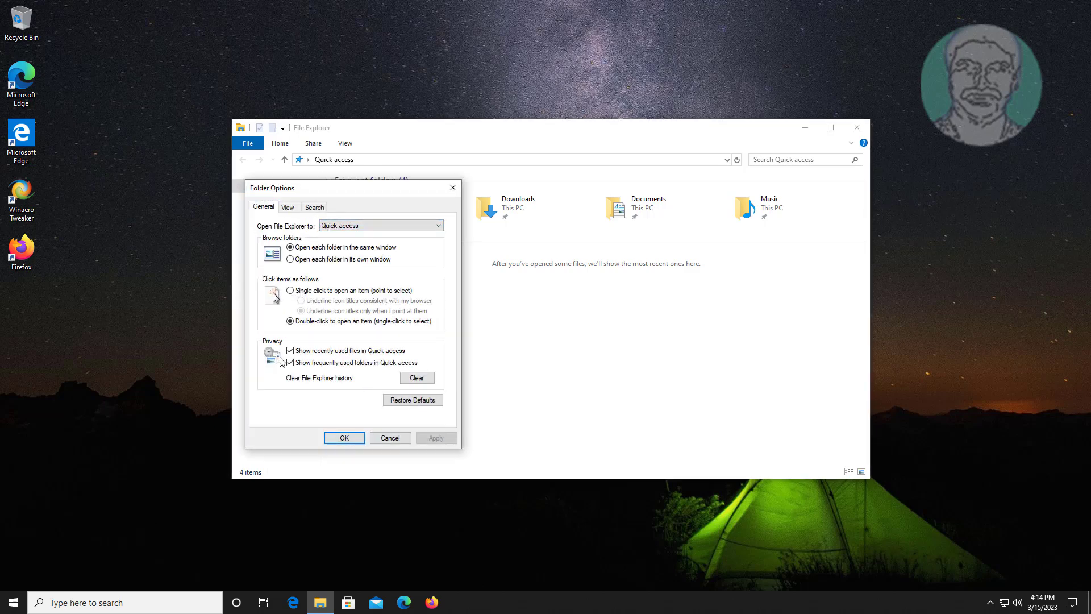
{"action": "left_click", "coordinate": [413, 400]}
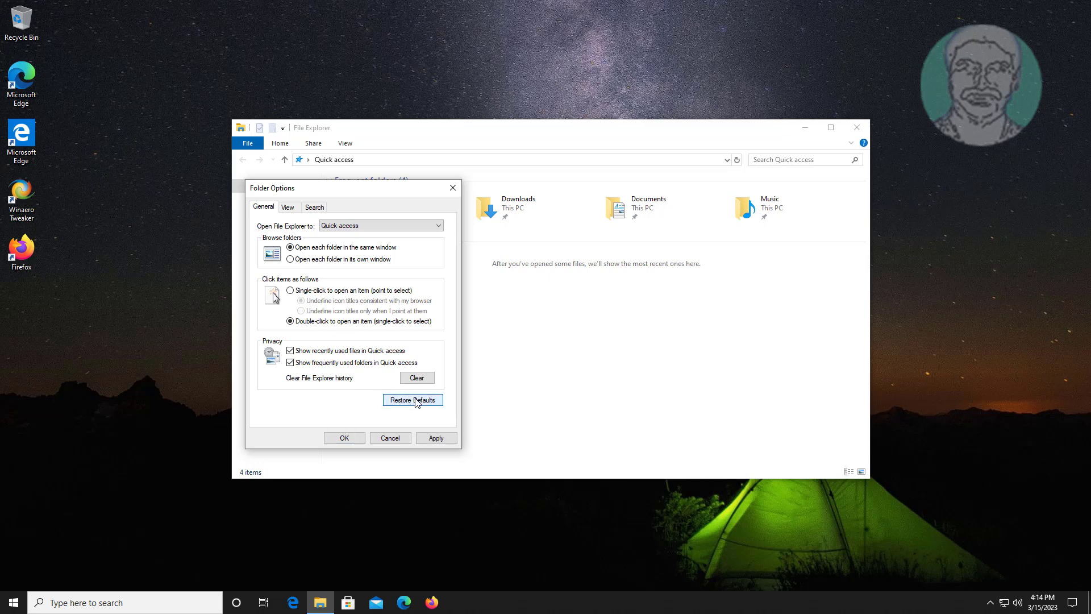